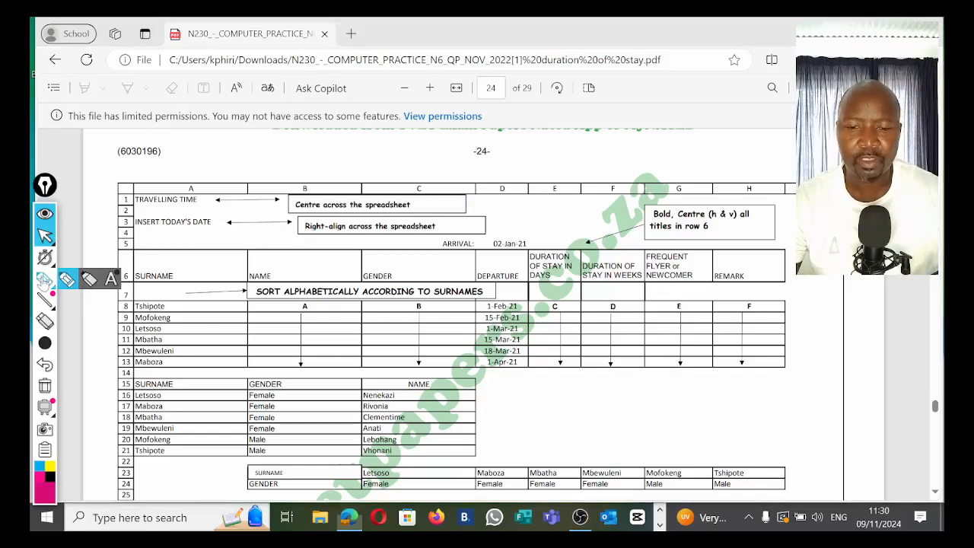
# Step: Review the arrival date, daily rate and departure columns of the hotel stay table
pyautogui.moveTo(445, 270); pyautogui.dragTo(609, 217)
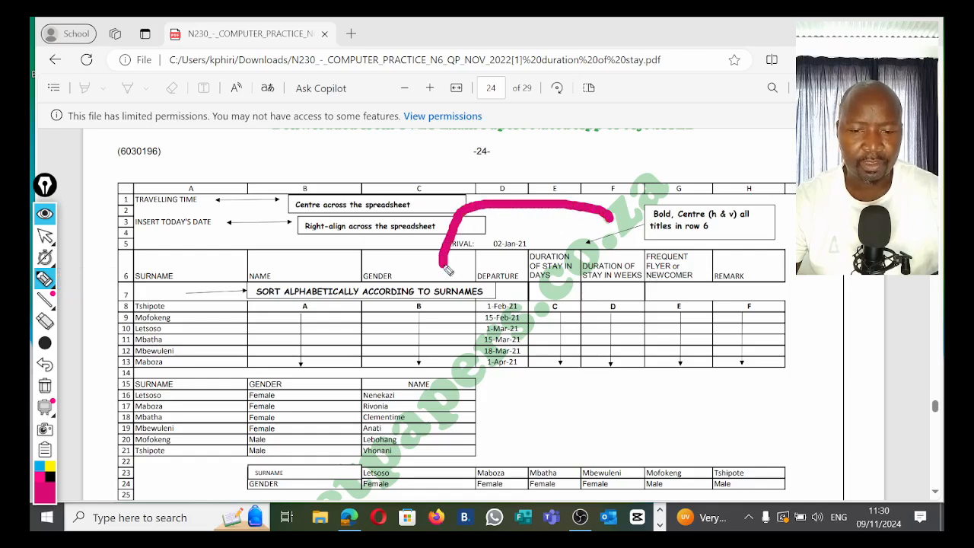
pyautogui.moveTo(445, 271); pyautogui.dragTo(685, 308)
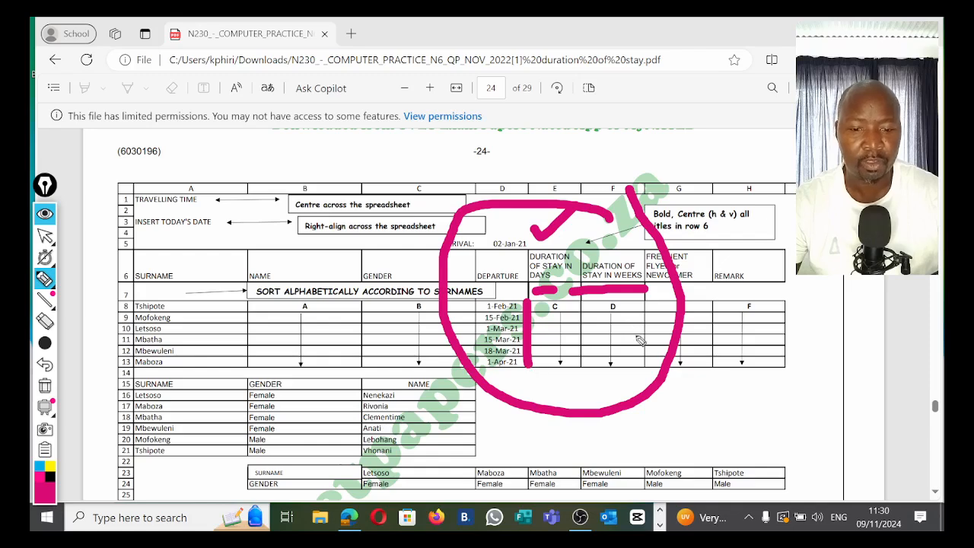
pyautogui.moveTo(479, 268)
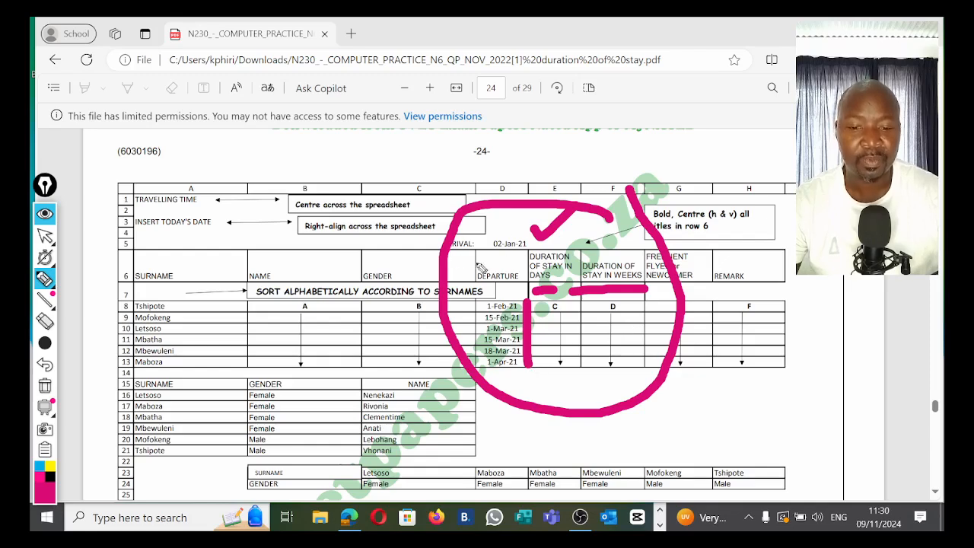
pyautogui.moveTo(507, 235)
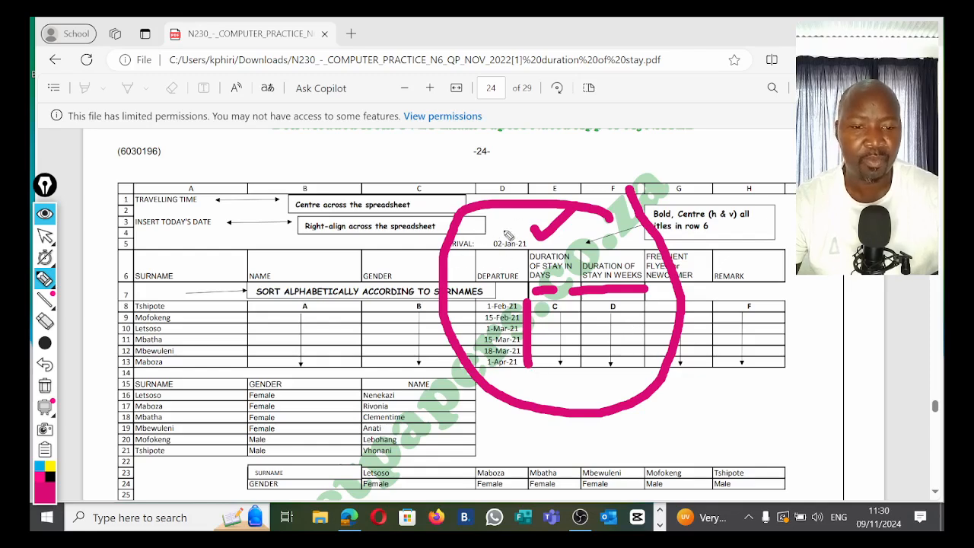
pyautogui.moveTo(369, 306)
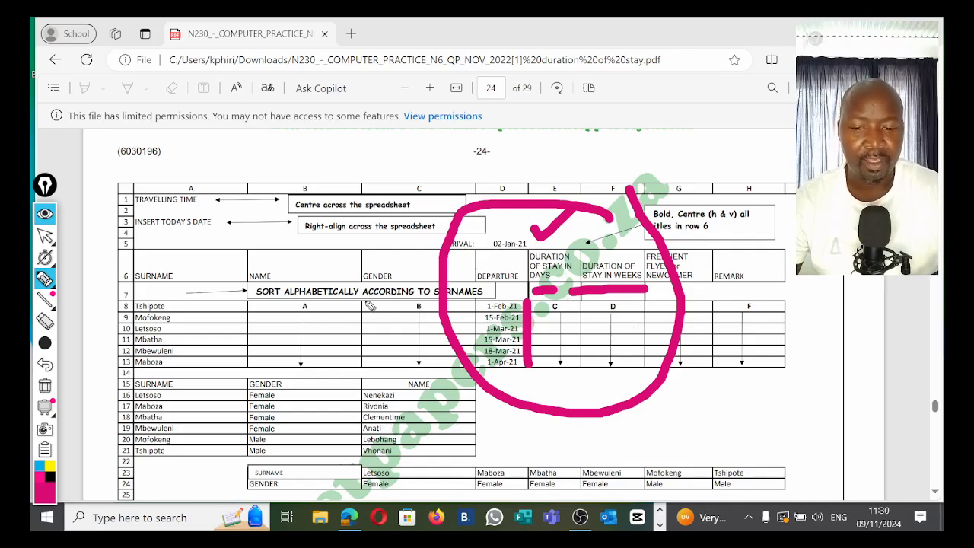
pyautogui.moveTo(388, 282); pyautogui.dragTo(396, 380)
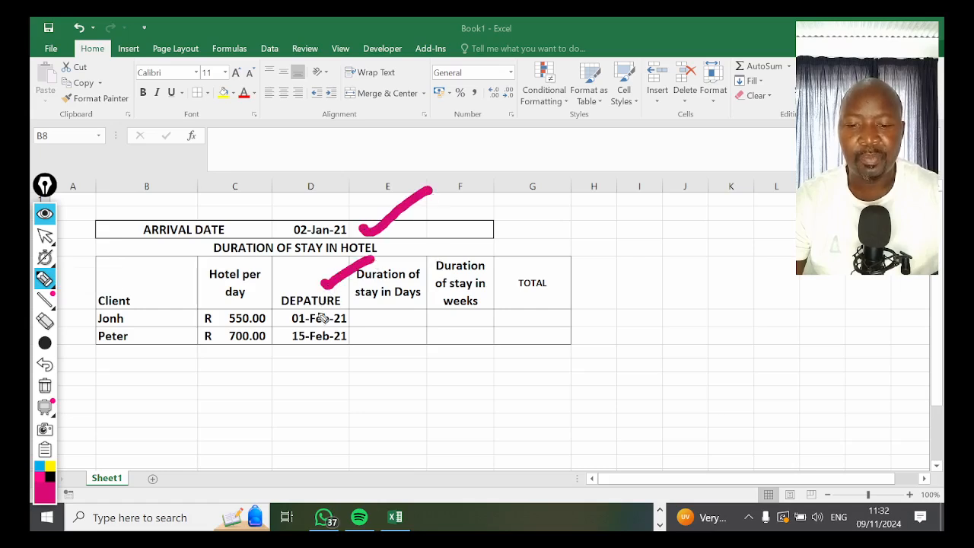
pyautogui.moveTo(280, 315); pyautogui.dragTo(279, 351)
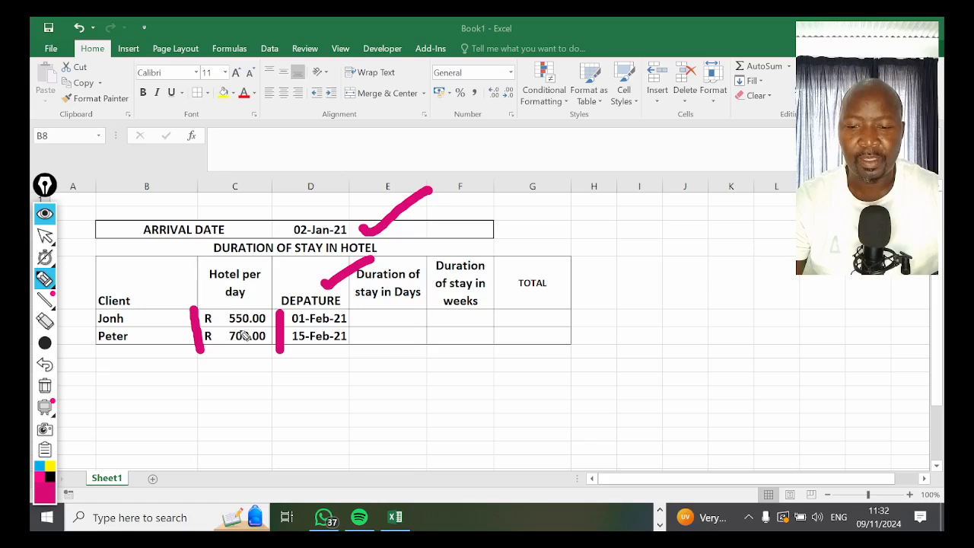
pyautogui.moveTo(570, 262); pyautogui.dragTo(582, 357)
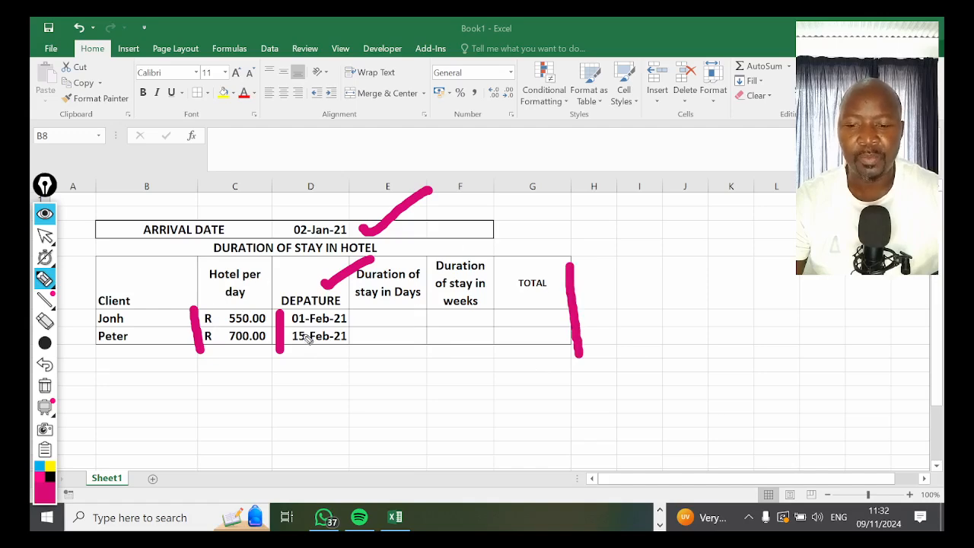
pyautogui.click(45, 279)
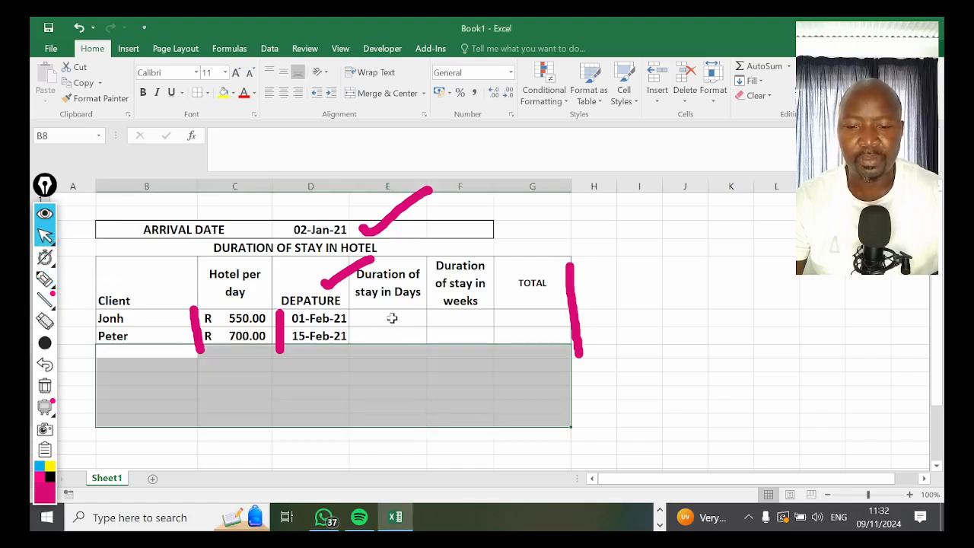
# Step: Enter John's days of stay in E6 as departure D6 minus arrival D3, giving 30
pyautogui.click(388, 318)
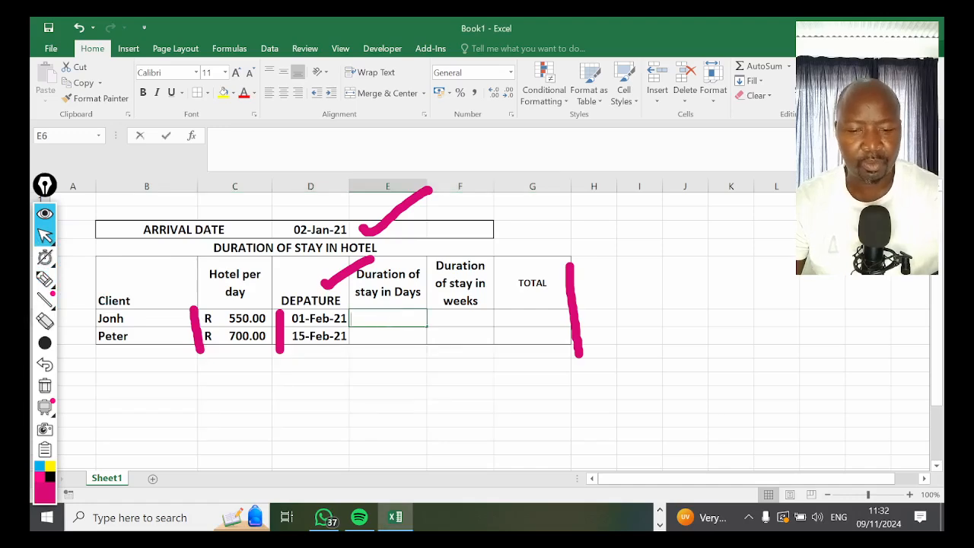
pyautogui.write('=')
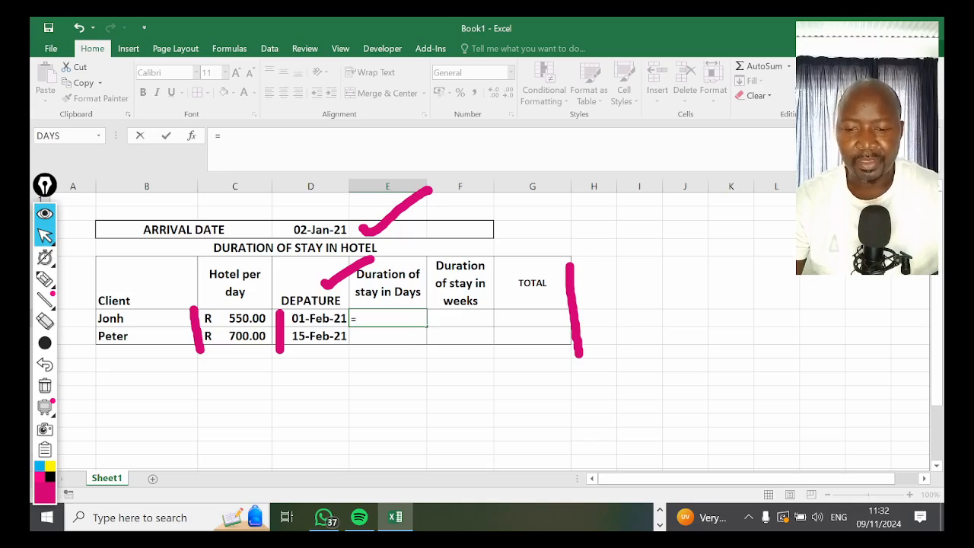
pyautogui.click(311, 318)
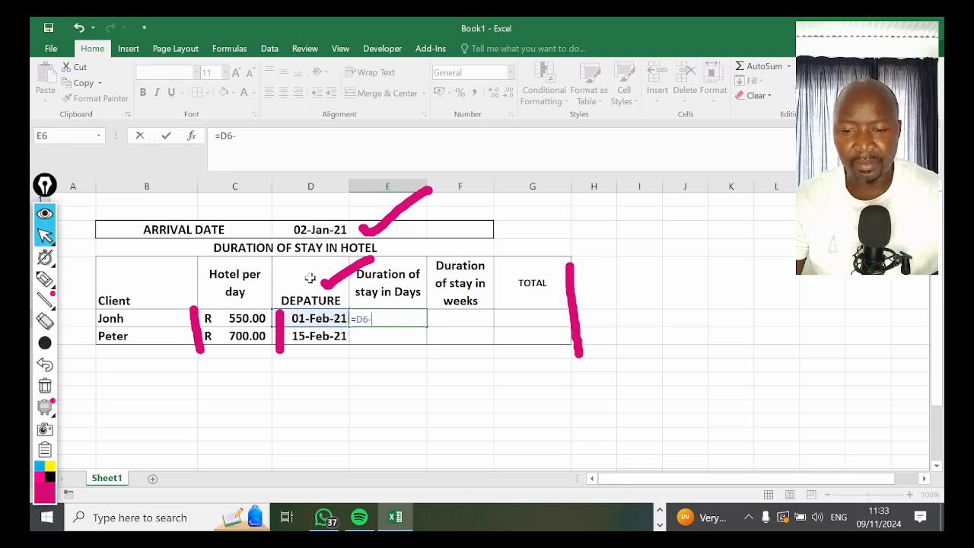
pyautogui.click(311, 229)
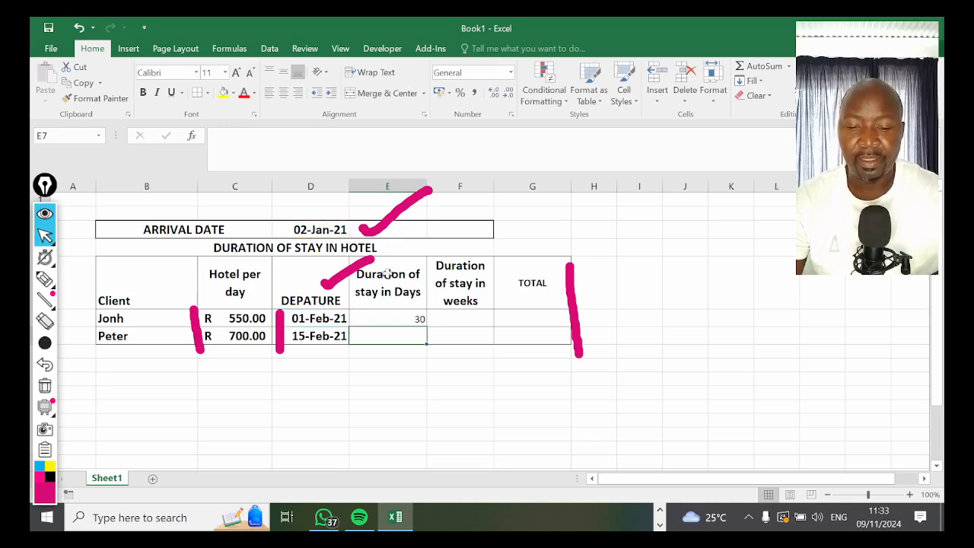
pyautogui.click(388, 318)
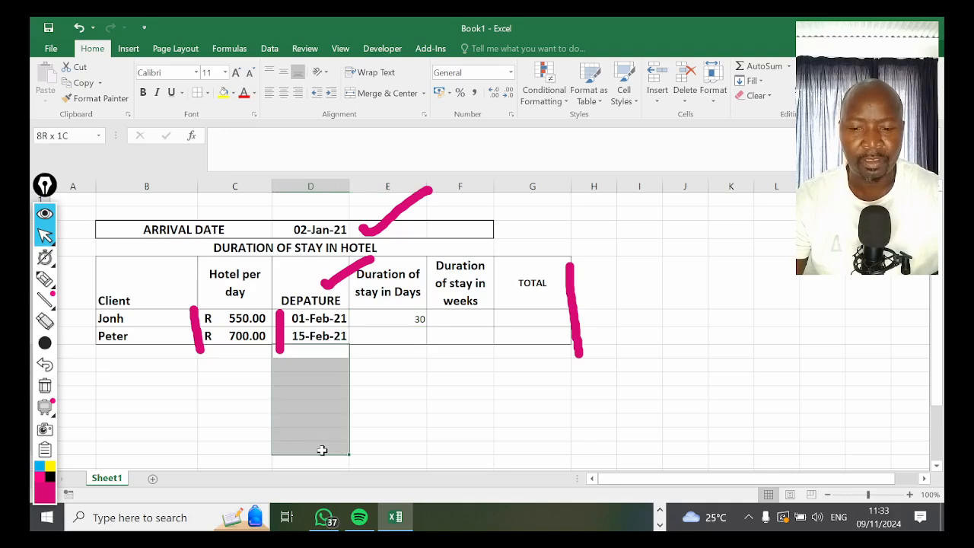
# Step: Copy the days formula to E7, find it wrong, and clear Peter's result
pyautogui.click(387, 319)
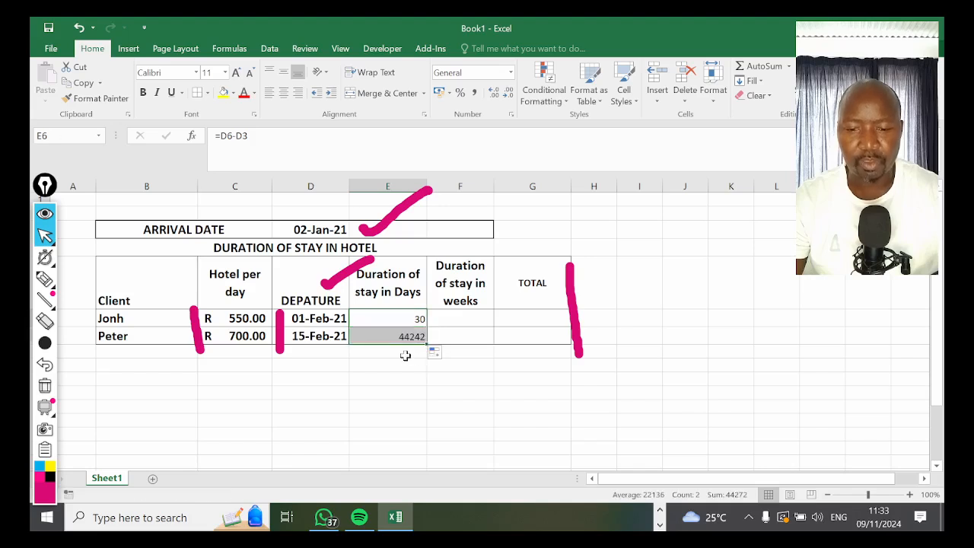
pyautogui.click(387, 336)
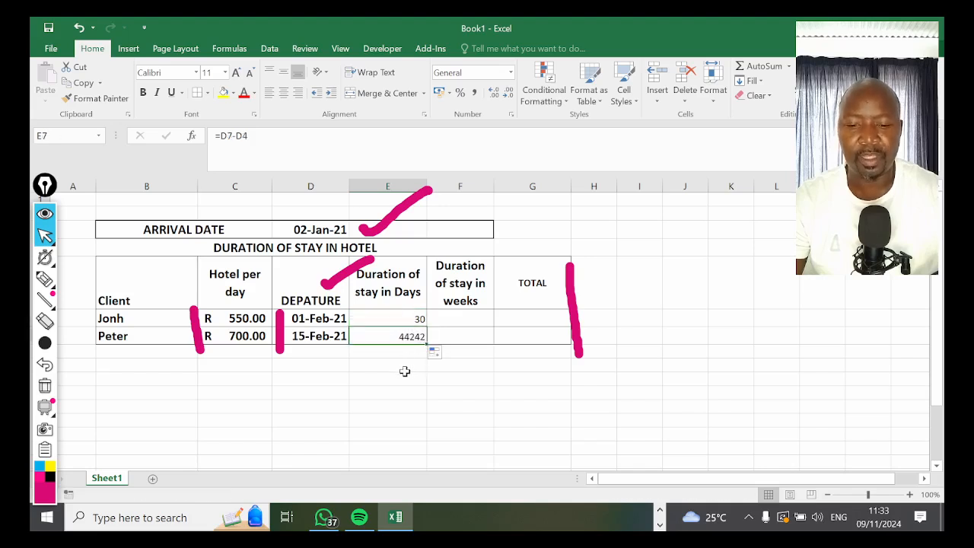
pyautogui.moveTo(410, 362)
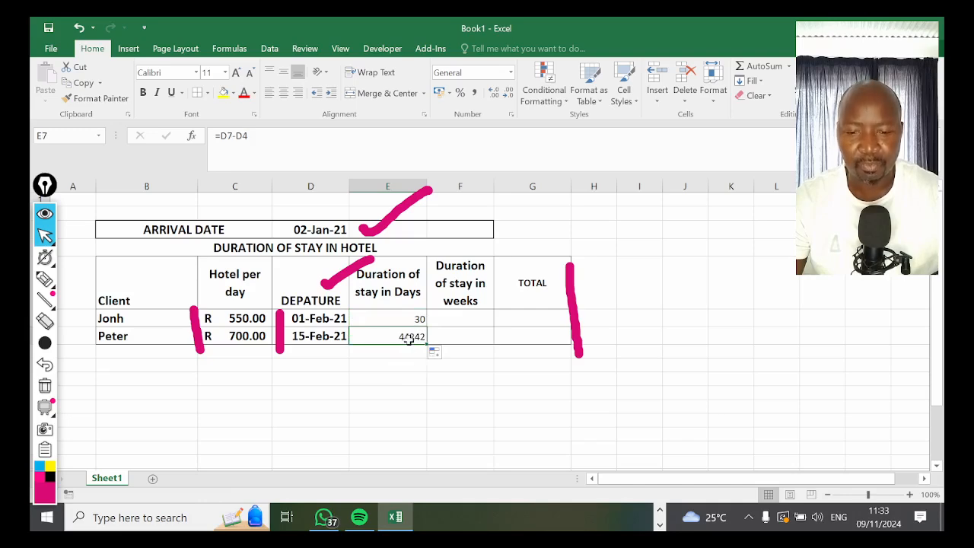
pyautogui.press('Delete')
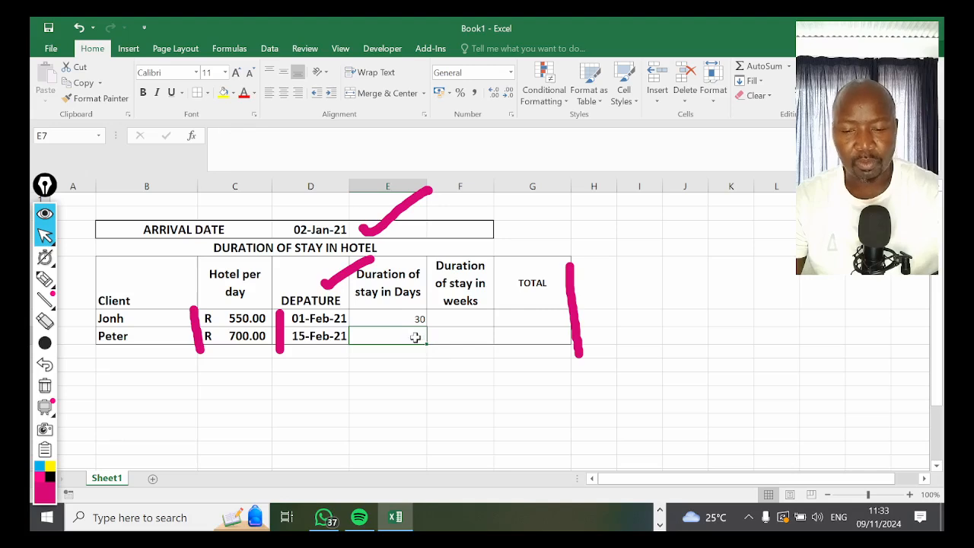
pyautogui.click(387, 319)
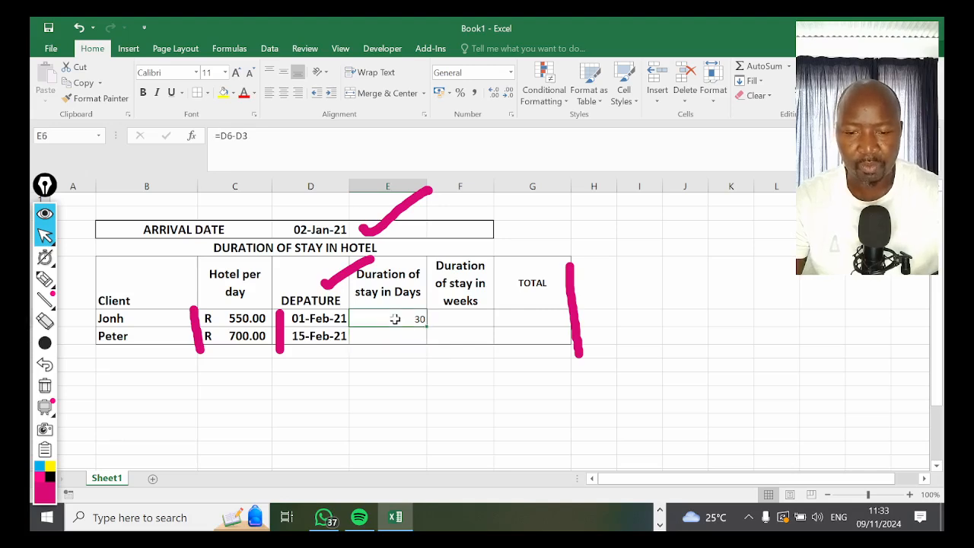
# Step: Rewrite E6 as =D6-$D$3 with F4 and copy down so Peter's stay shows 44 days
pyautogui.write('=D6-D3')
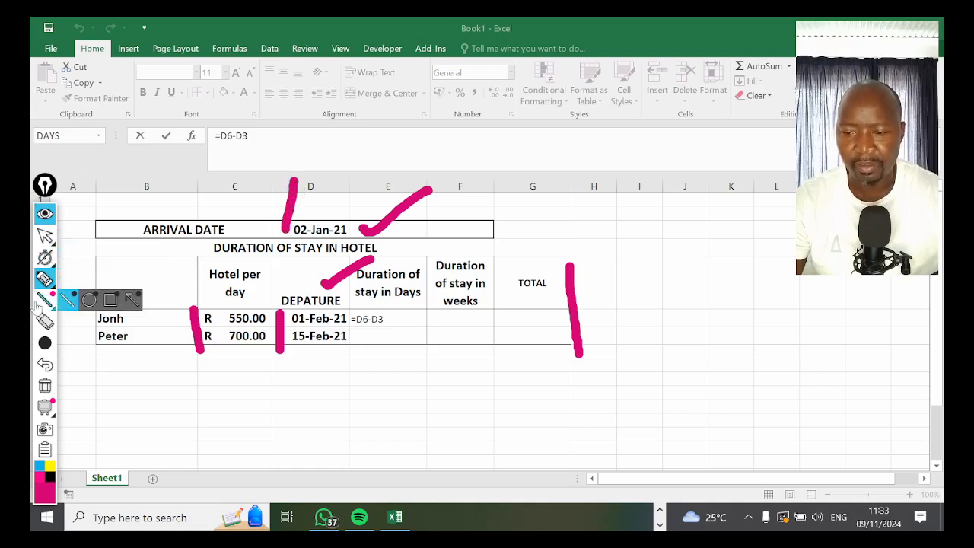
pyautogui.write('Client')
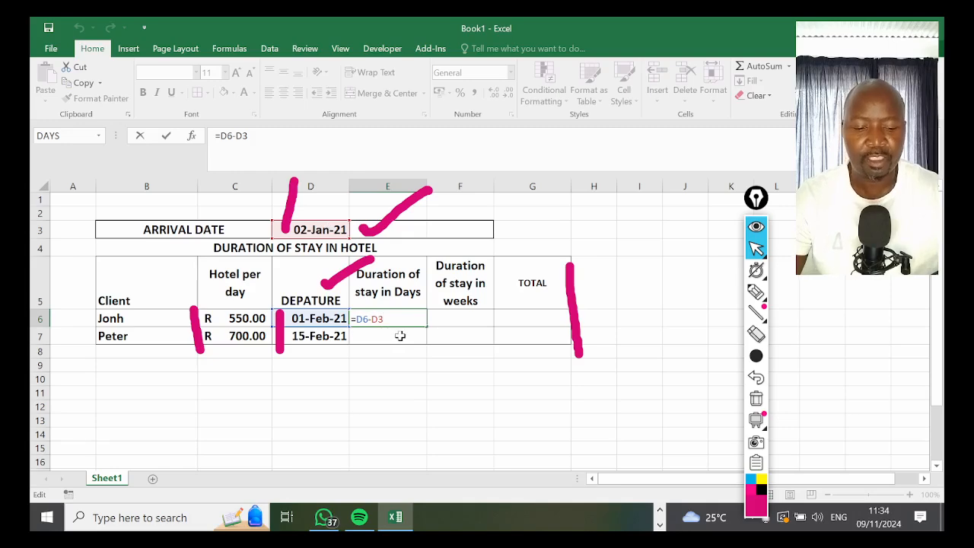
pyautogui.press('f4')
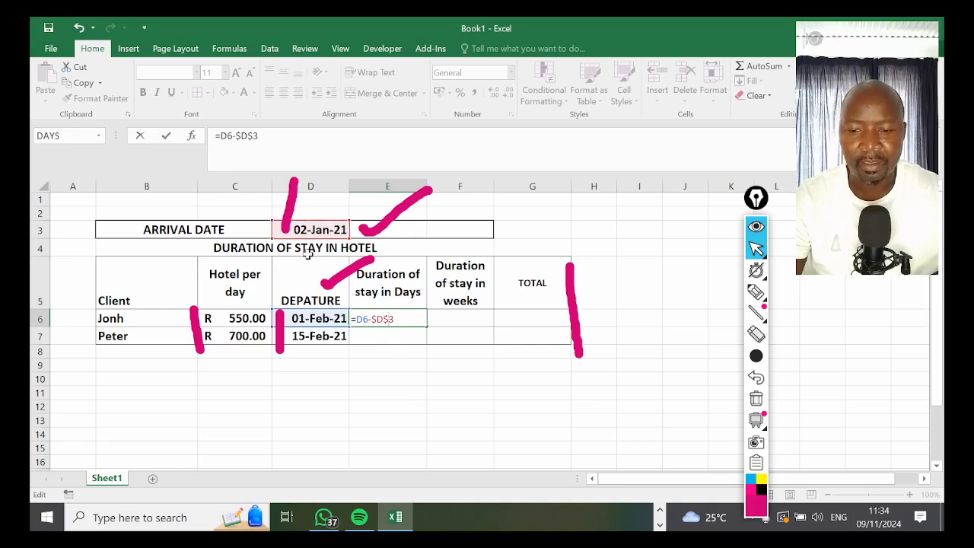
pyautogui.moveTo(333, 331)
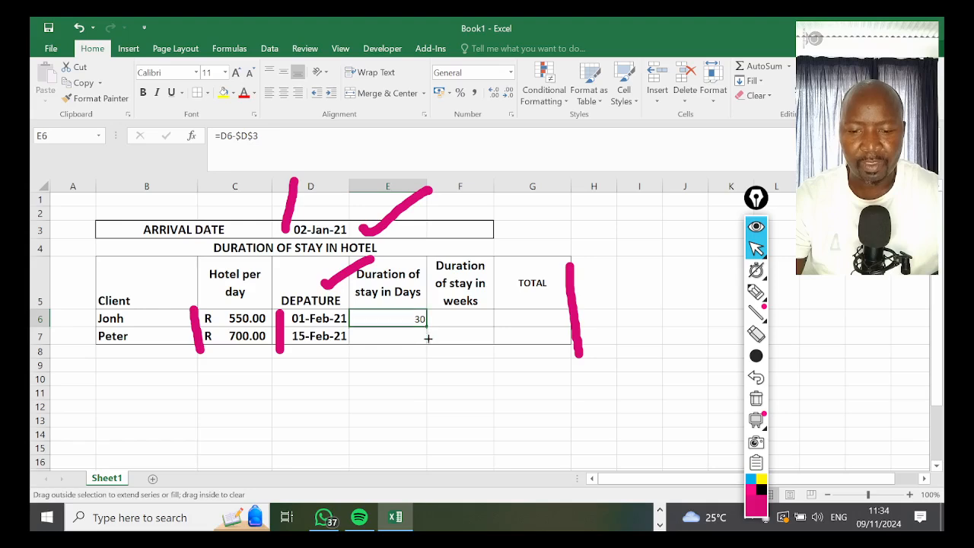
pyautogui.moveTo(426, 319); pyautogui.dragTo(426, 393)
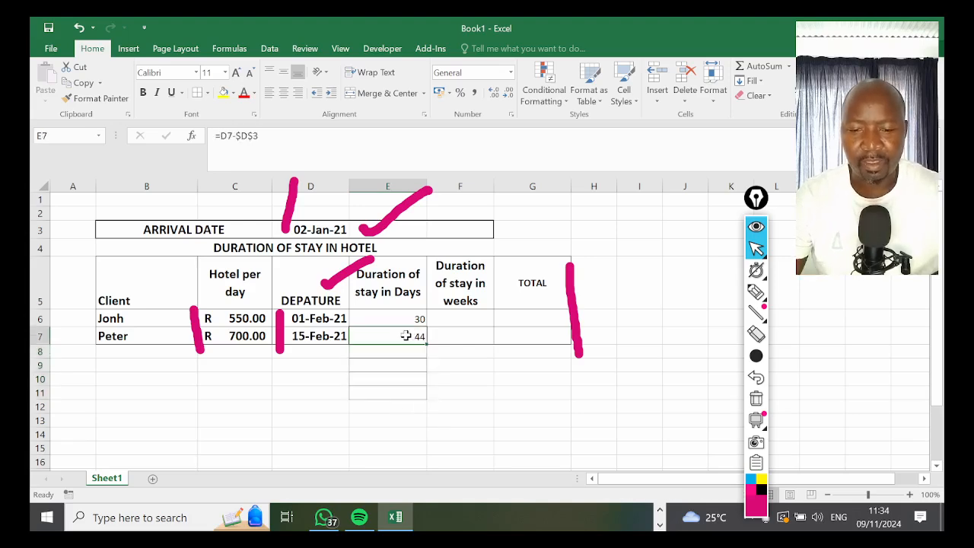
pyautogui.doubleClick(388, 335)
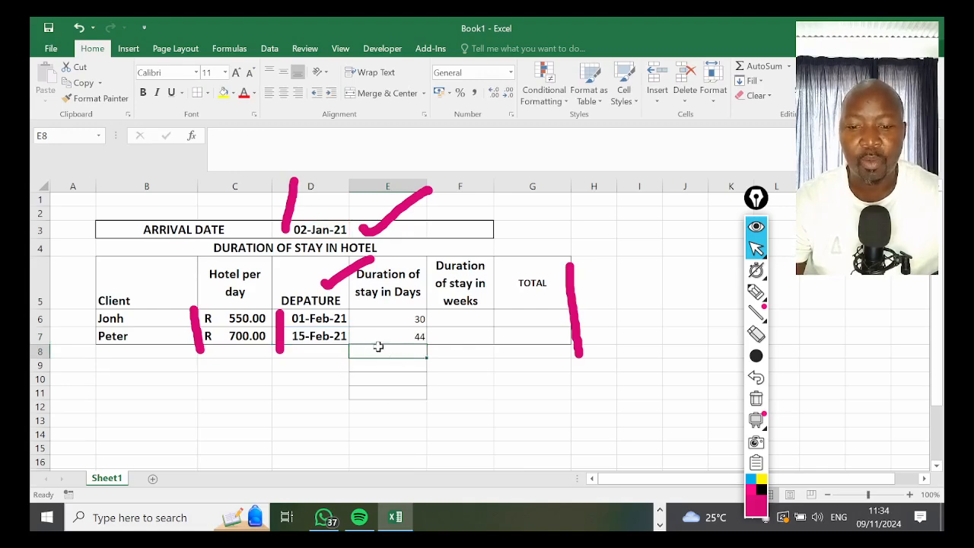
# Step: Fill weeks of stay as days divided by 7 in F6:F7, showing 4 and 6
pyautogui.write('=D7-$D$3')
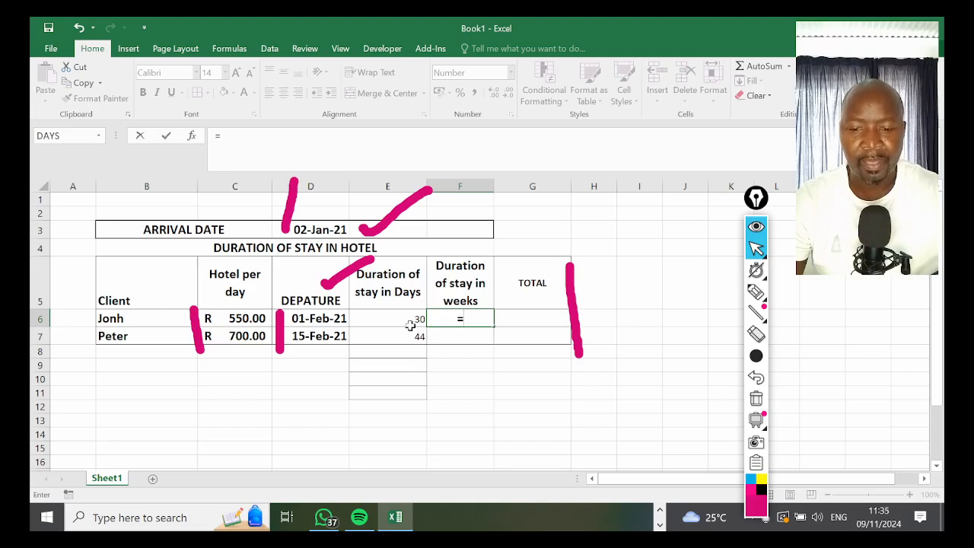
pyautogui.click(387, 318)
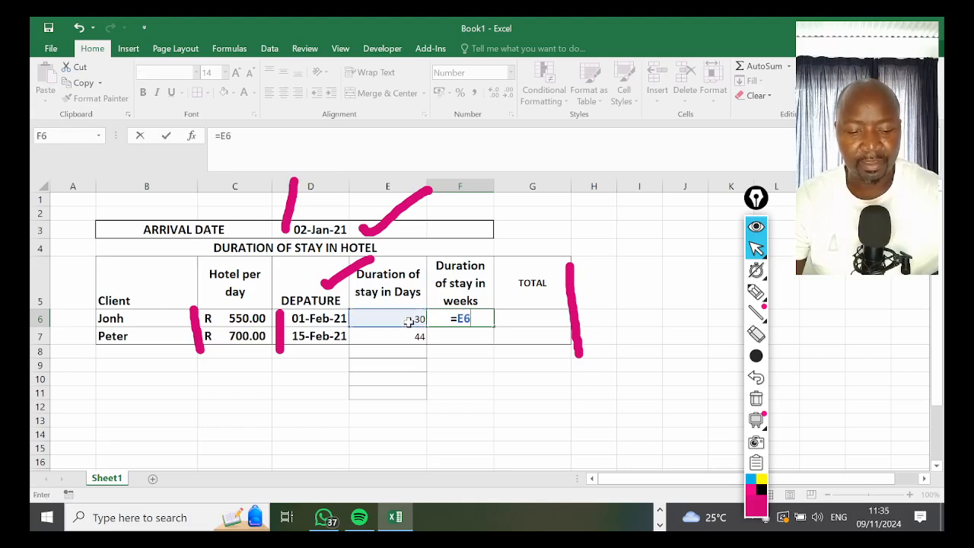
pyautogui.write('/')
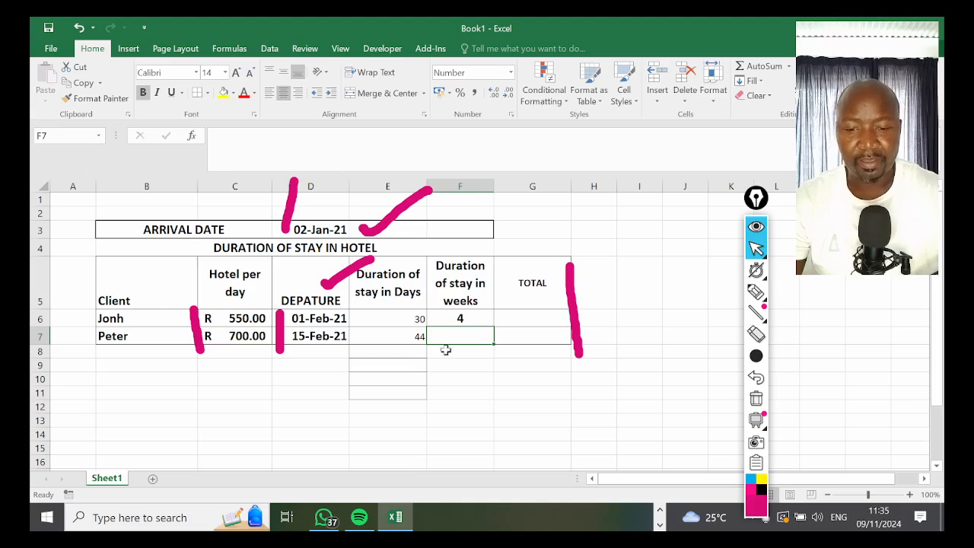
pyautogui.click(460, 318)
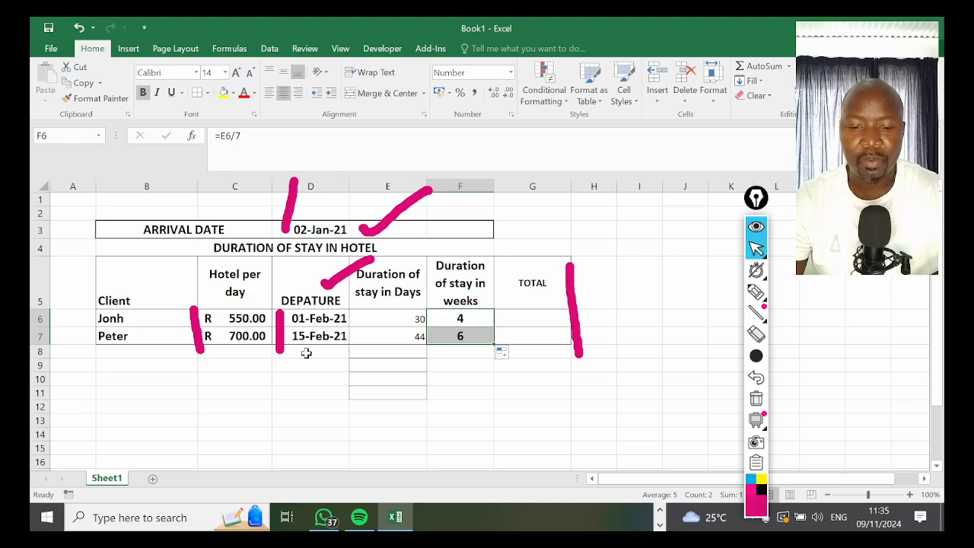
pyautogui.click(531, 317)
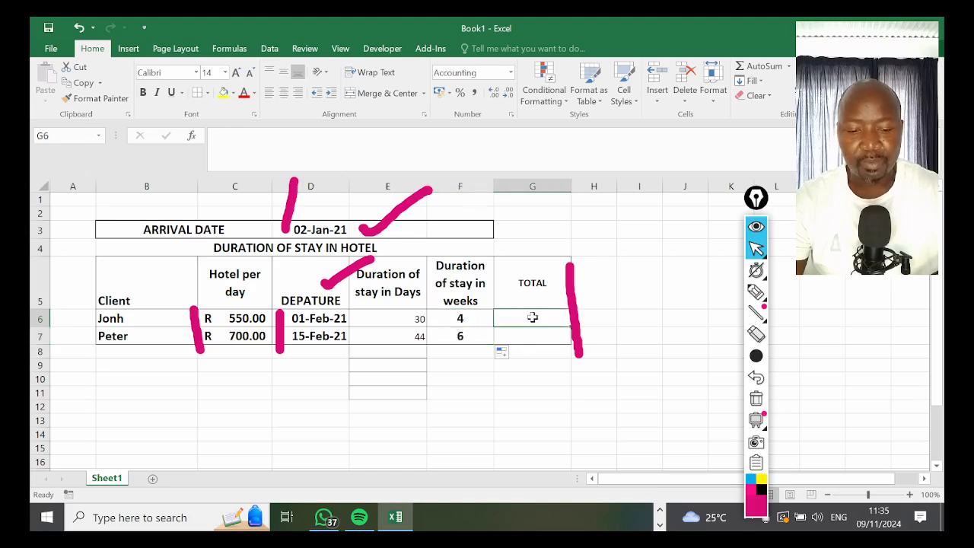
# Step: Fill total cost as rate times days in G6:G7, giving R 16,500.00 and R 30,800.00
pyautogui.write('=')
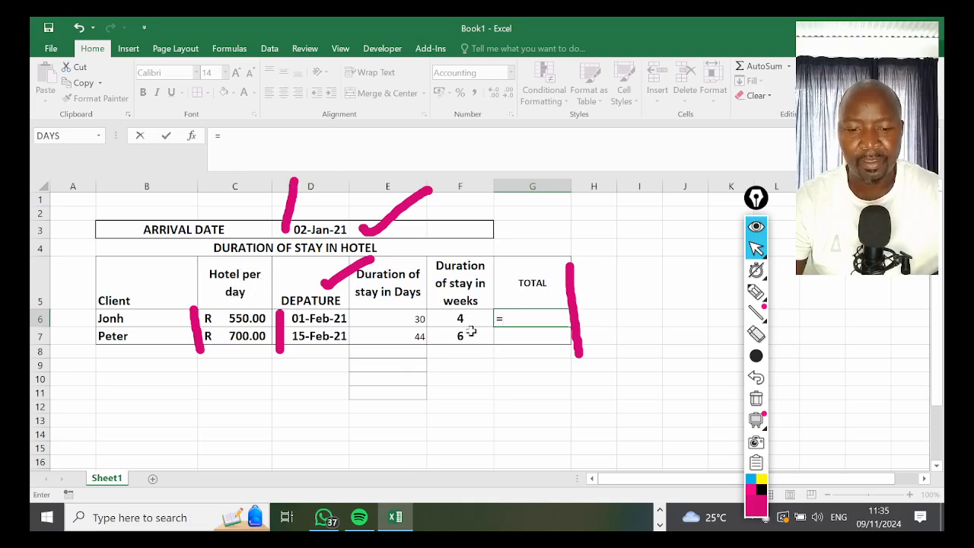
pyautogui.click(234, 318)
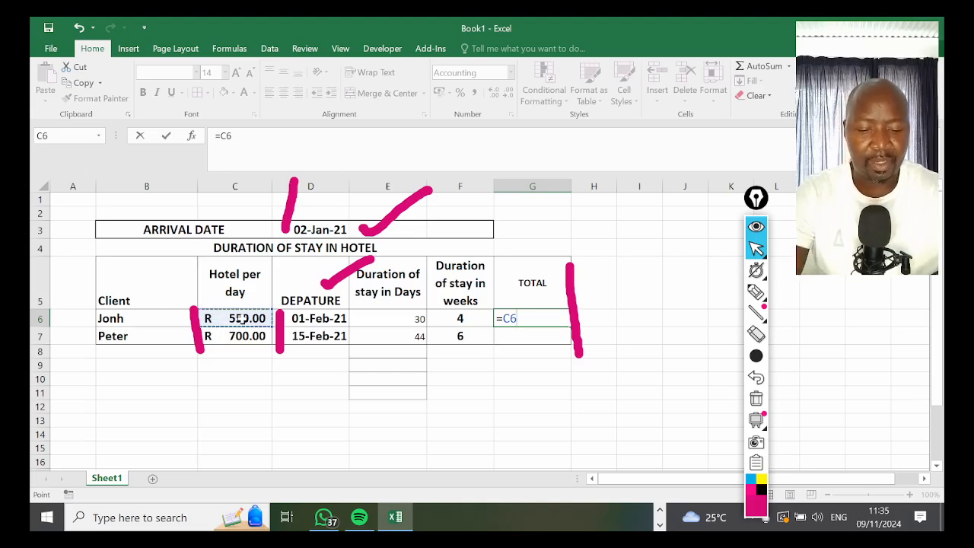
pyautogui.write('*')
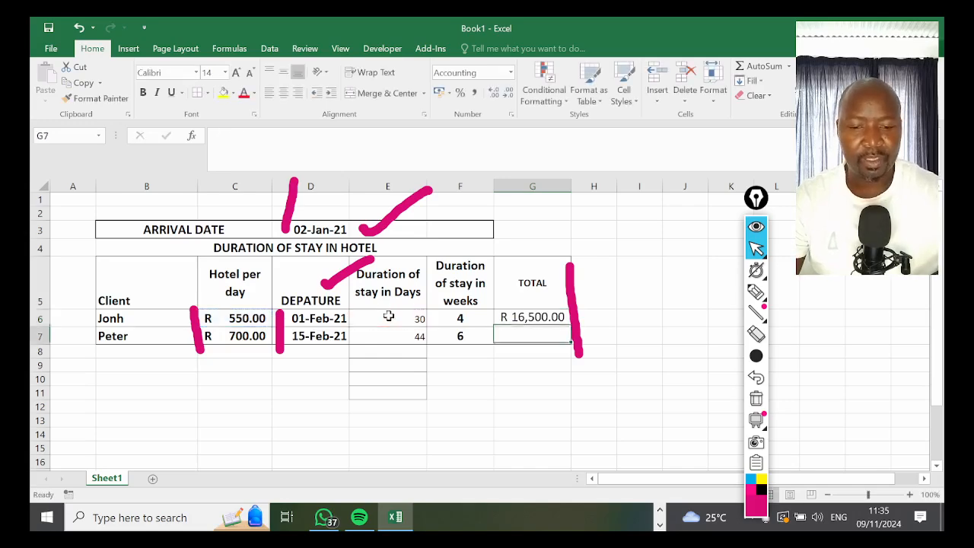
pyautogui.click(532, 317)
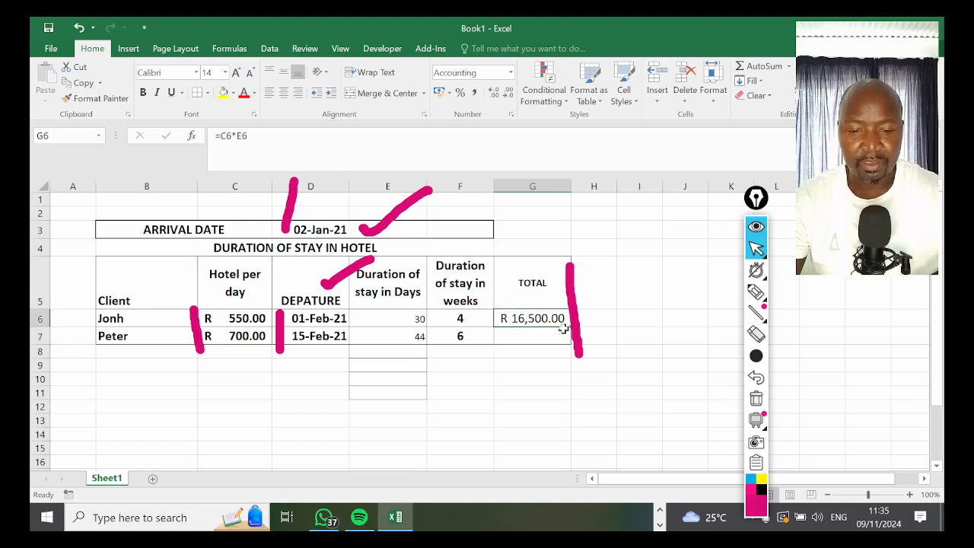
pyautogui.click(532, 336)
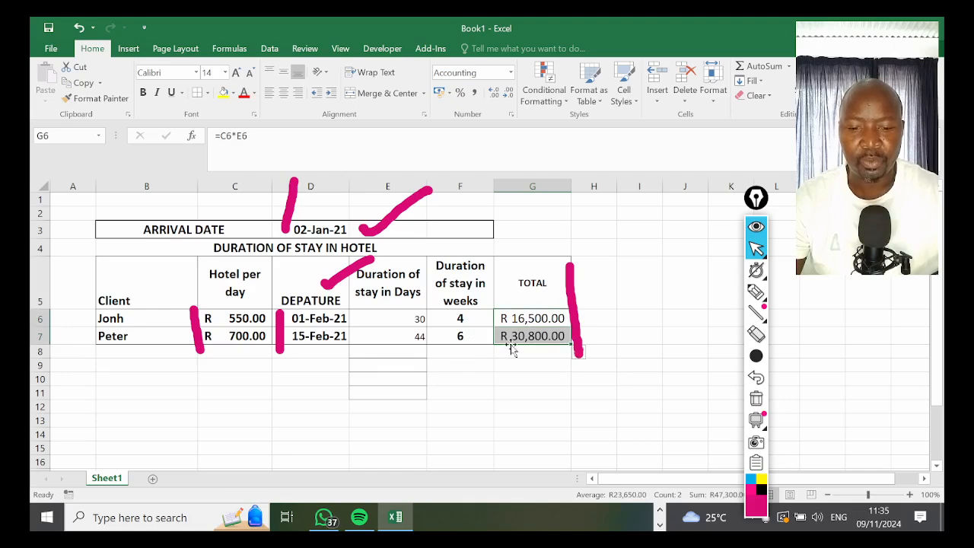
pyautogui.moveTo(527, 354)
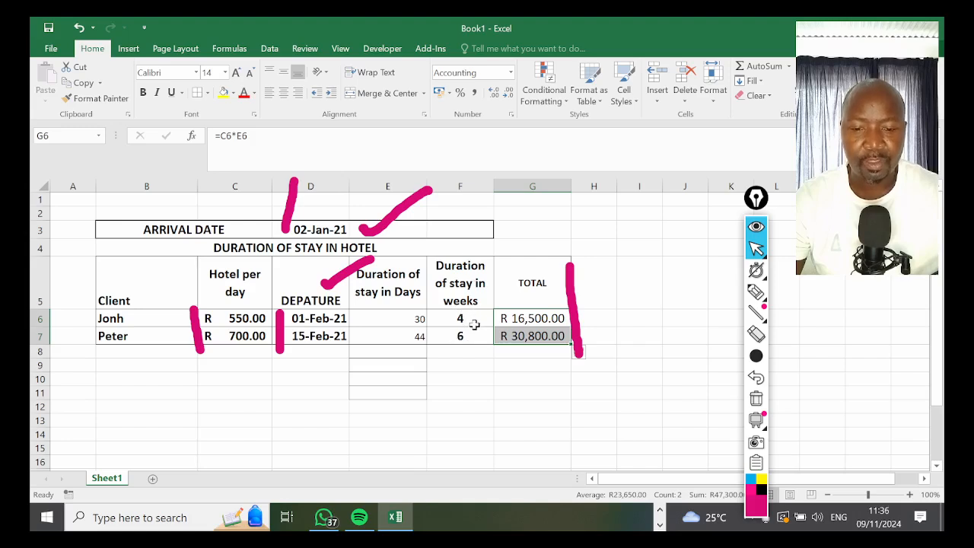
pyautogui.moveTo(413, 320)
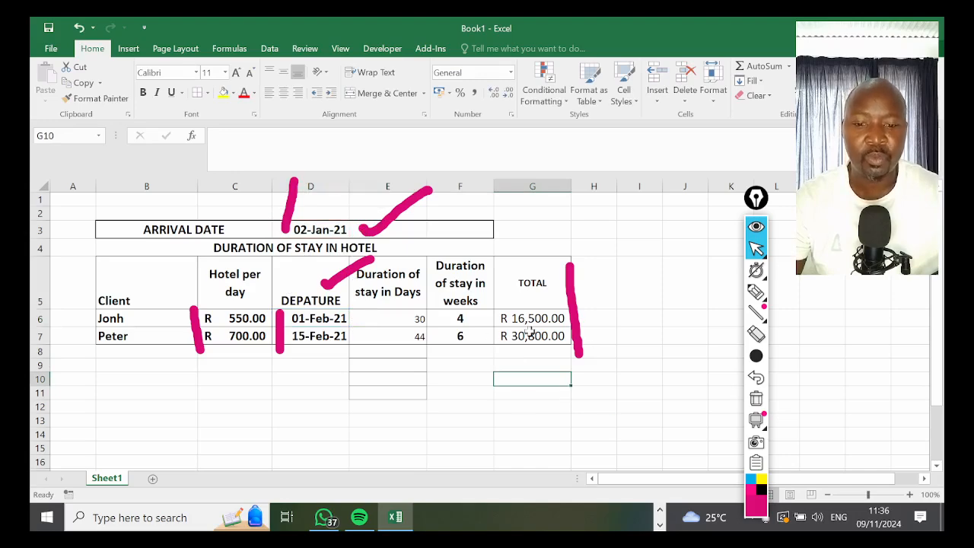
pyautogui.moveTo(684, 376)
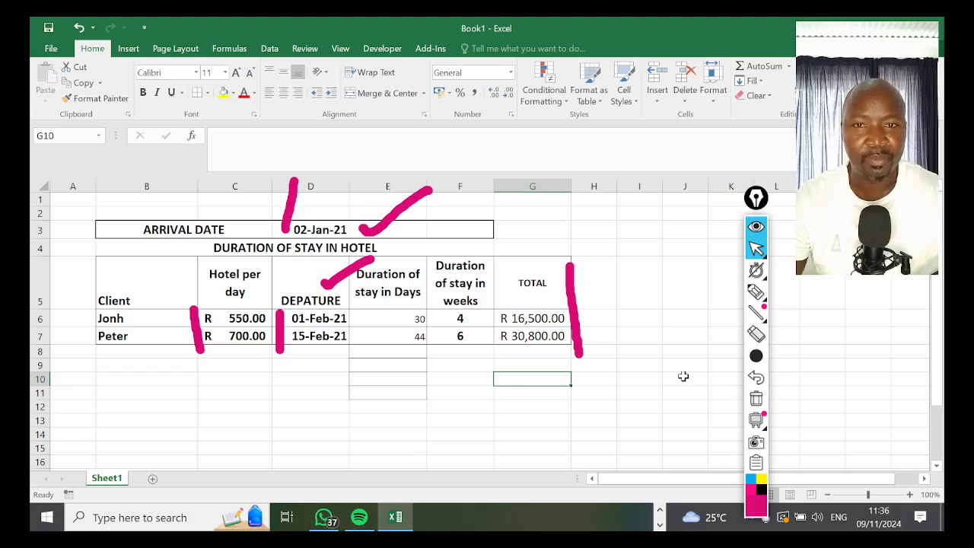
pyautogui.moveTo(671, 375)
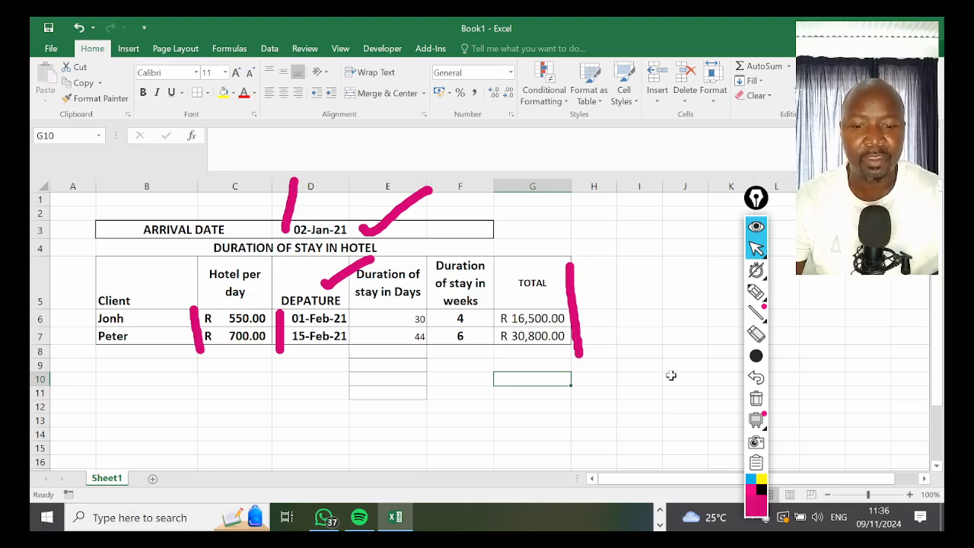
pyautogui.moveTo(623, 373)
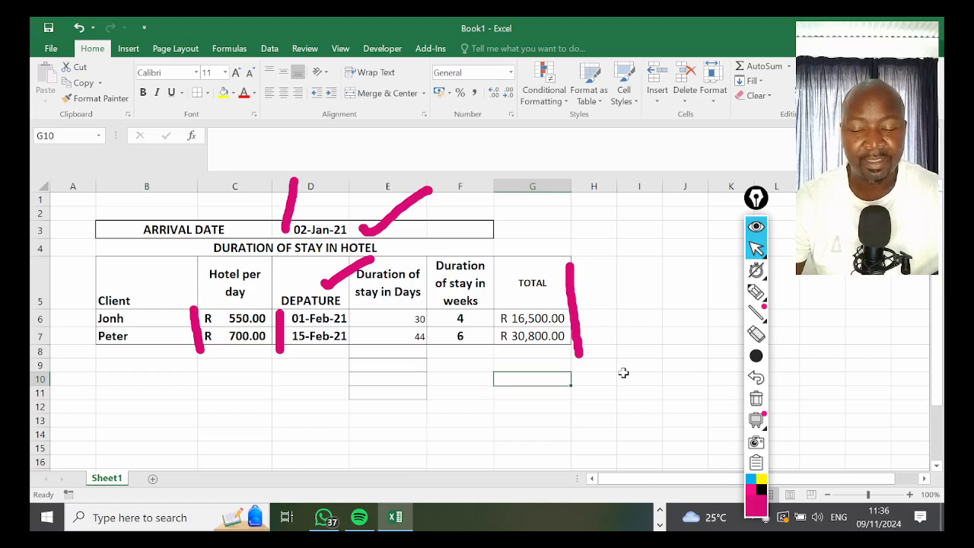
pyautogui.moveTo(625, 372)
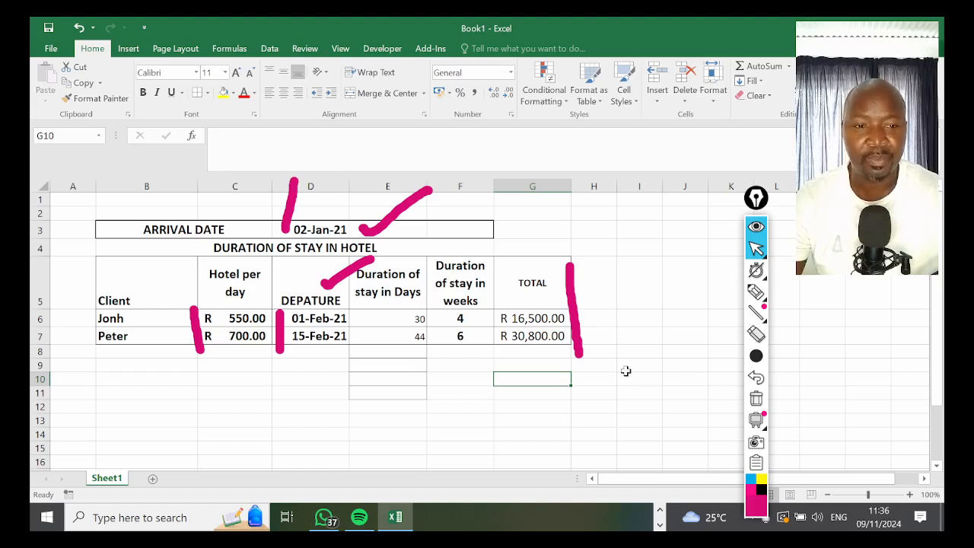